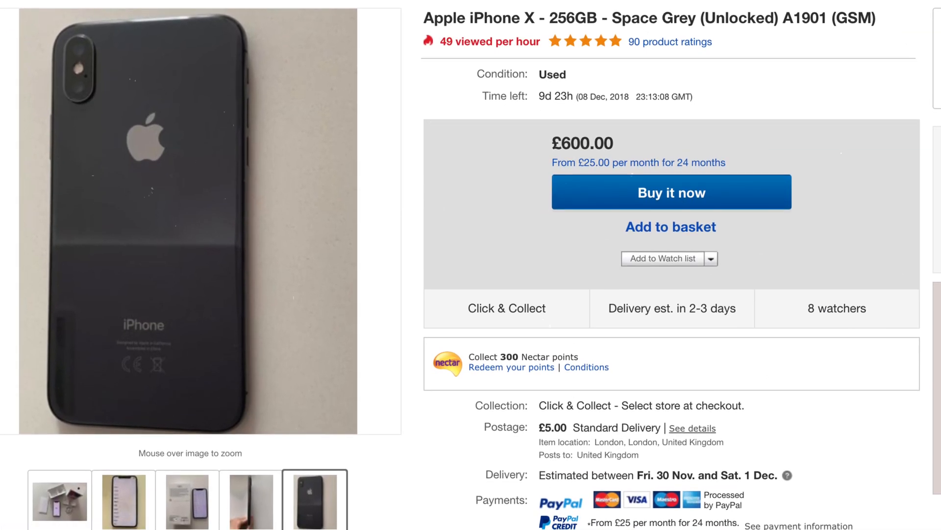
Step: Open Battery, then Battery Health to view 86% maximum capacity and peak performance status
scroll("down", 3)
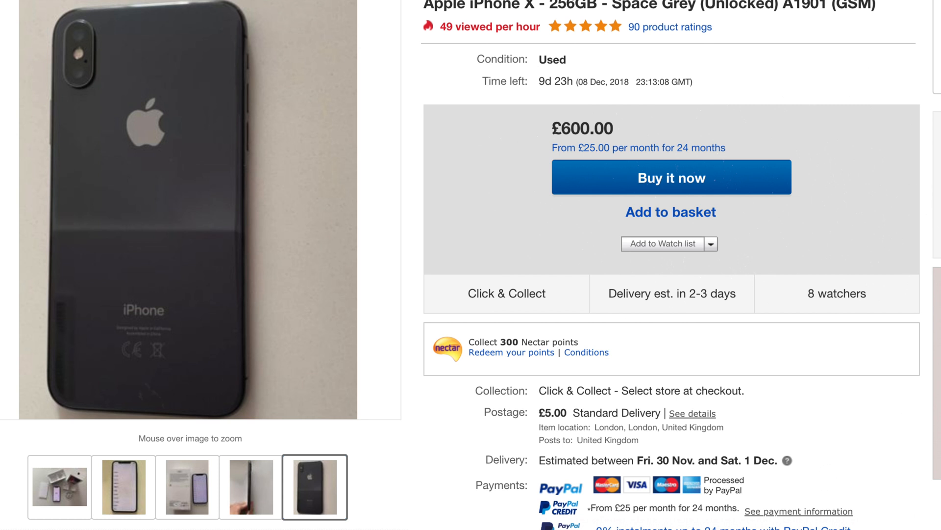
scroll("down", 3)
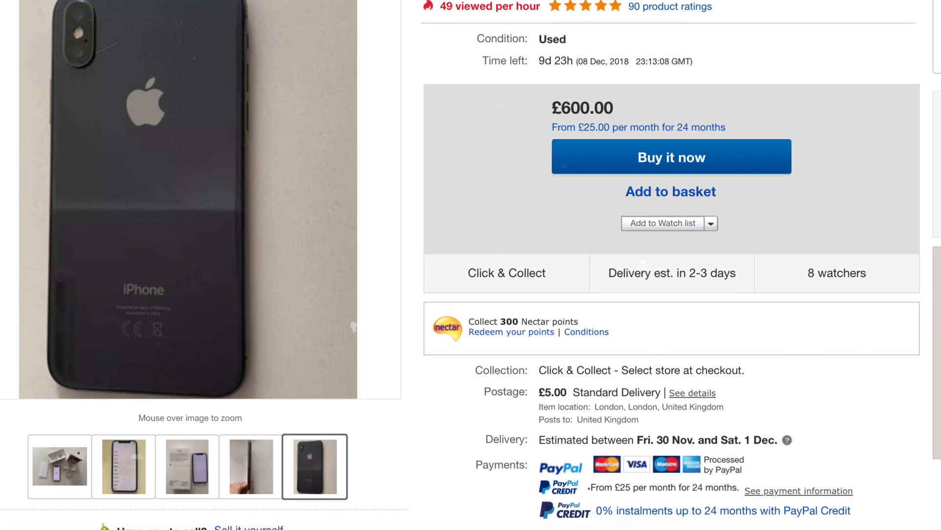
scroll("down", 3)
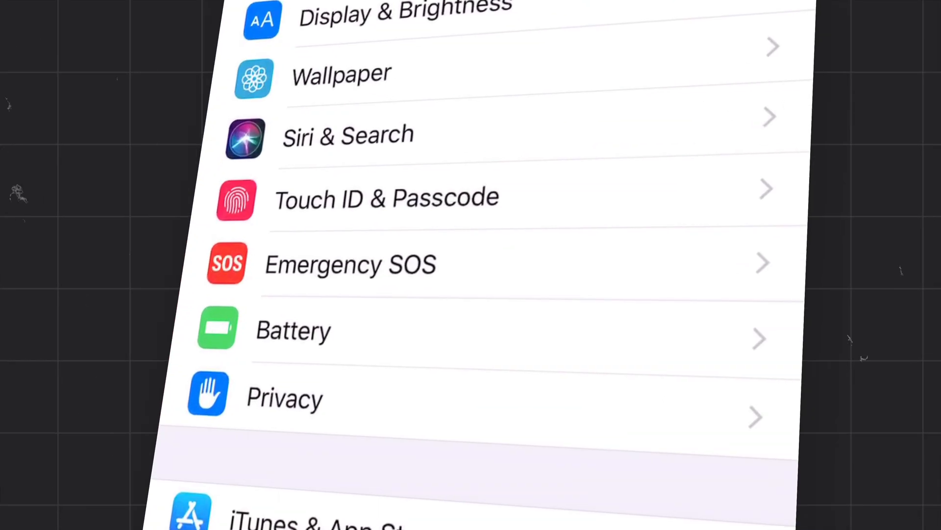
left_click(294, 330)
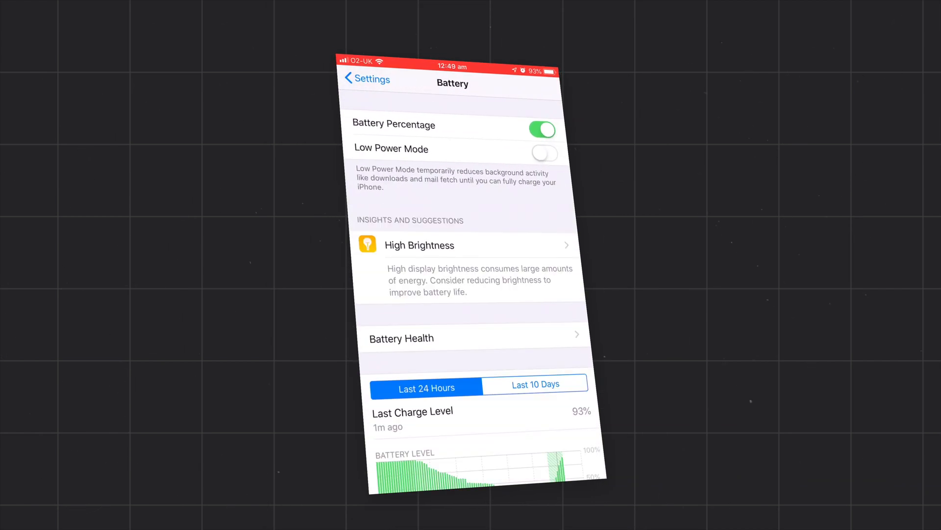
left_click(401, 337)
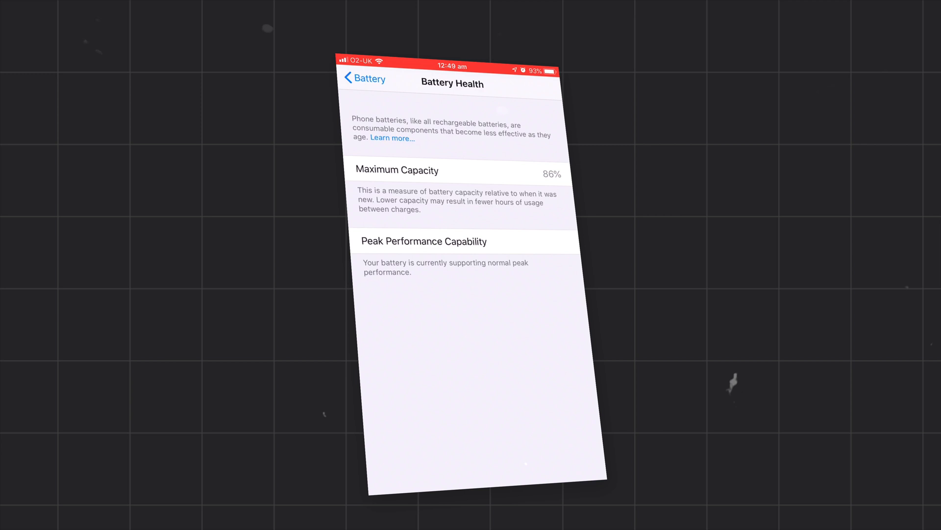